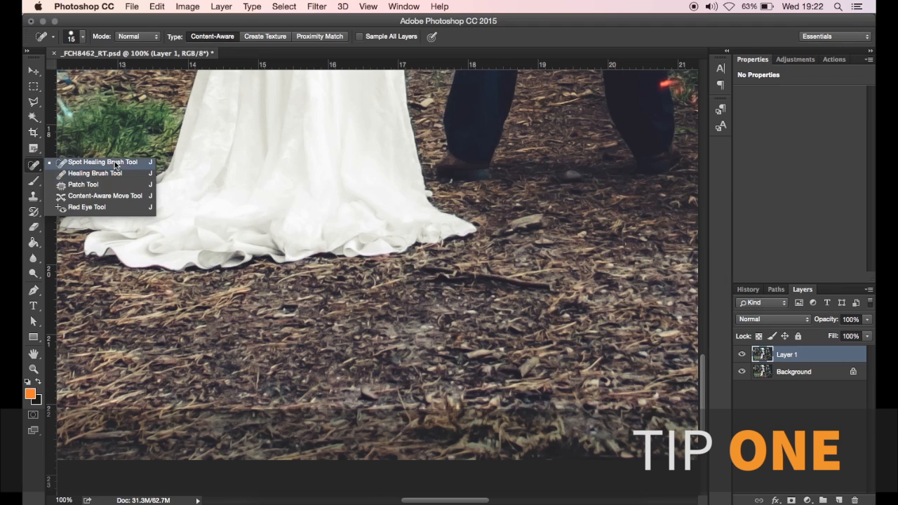
# Paint out the dark spot on the leafy ground with the Spot Healing Brush
pyautogui.click(103, 162)
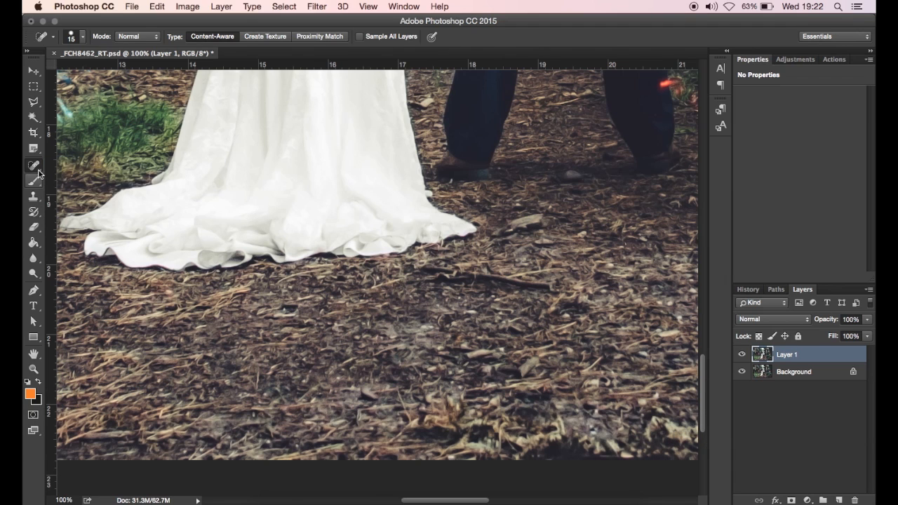
pyautogui.moveTo(84, 170)
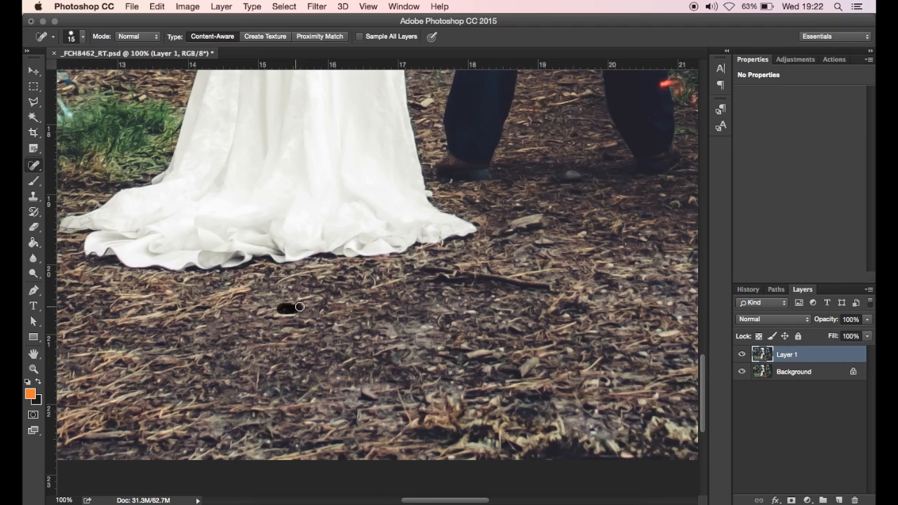
pyautogui.moveTo(292, 307); pyautogui.dragTo(254, 415)
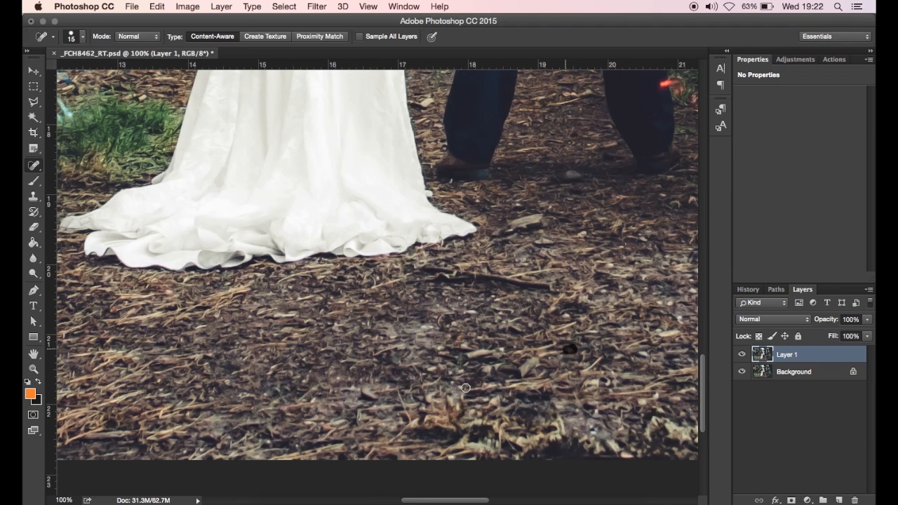
pyautogui.moveTo(451, 372)
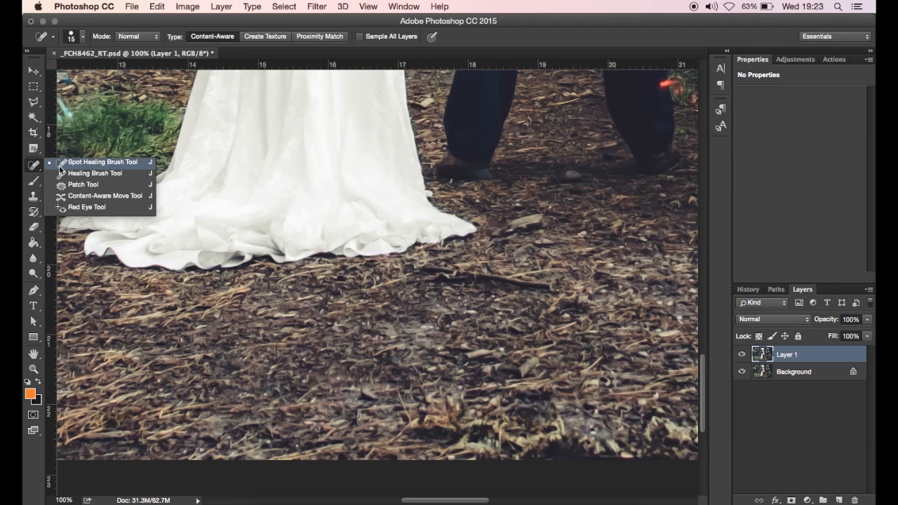
pyautogui.moveTo(95, 174)
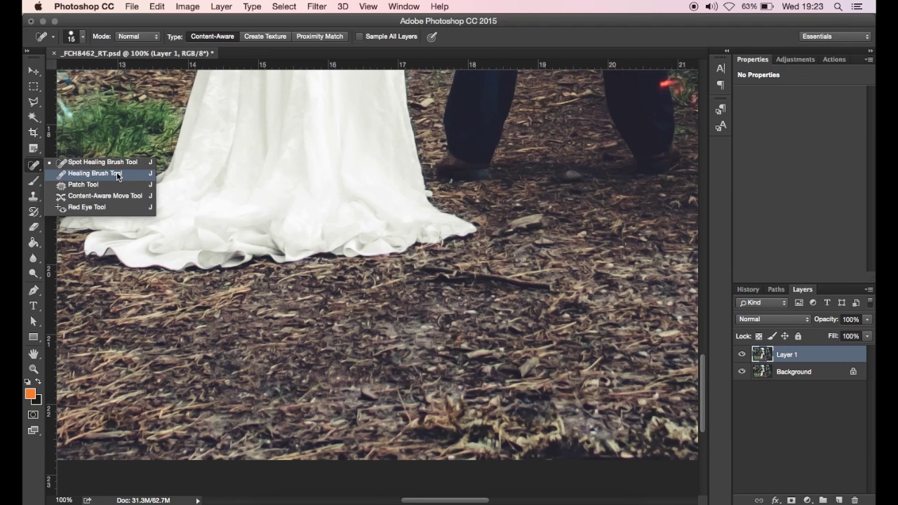
# Heal more ground blemishes using the Healing Brush from sampled clean ground, returning to Spot Healing
pyautogui.click(94, 173)
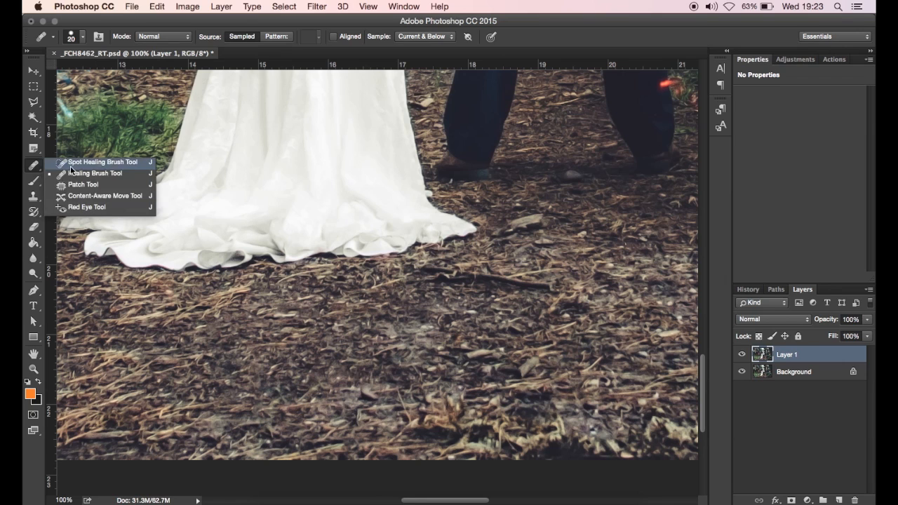
pyautogui.moveTo(149, 171)
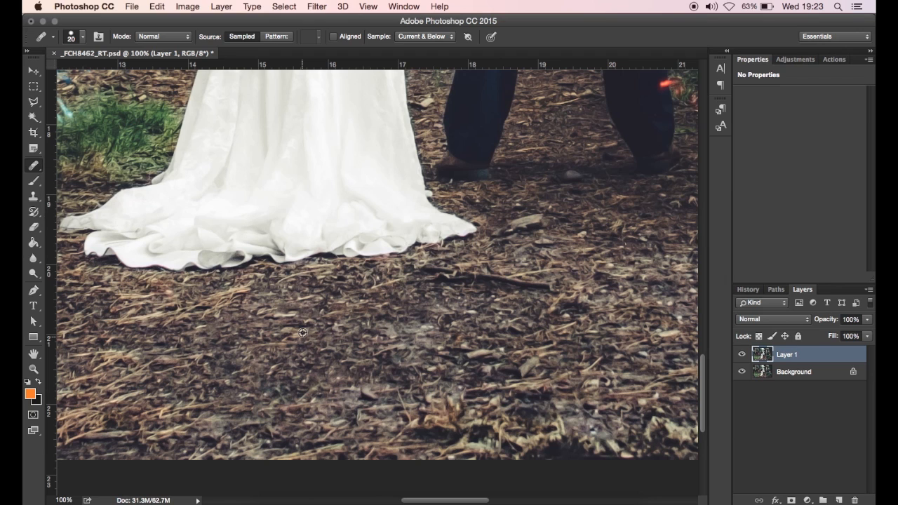
pyautogui.press('shift+j')
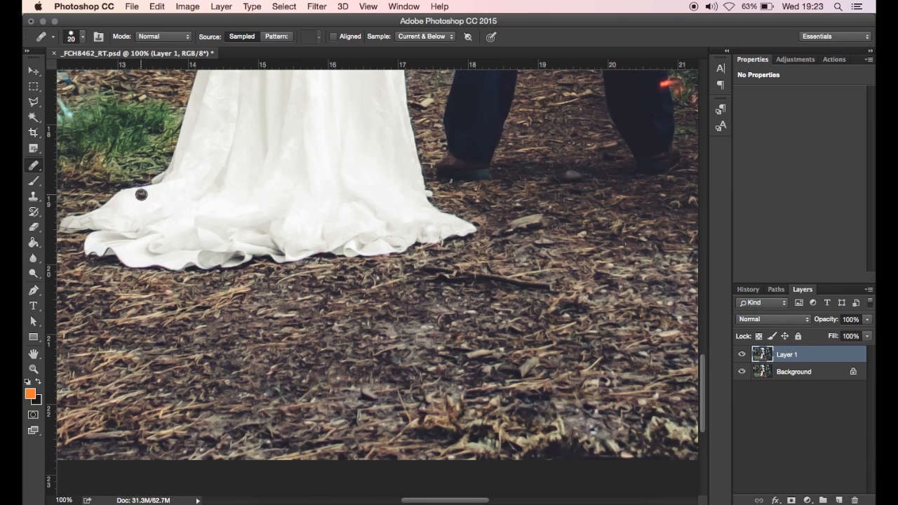
pyautogui.click(33, 164)
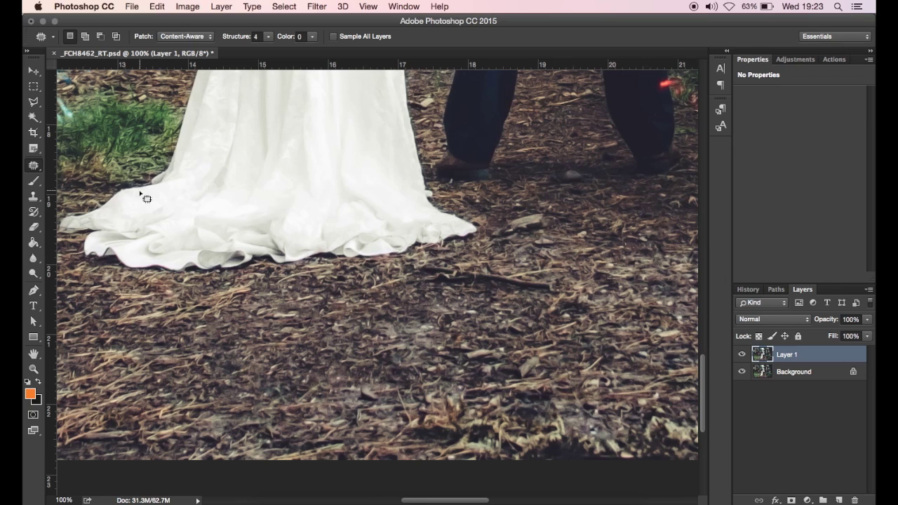
pyautogui.click(33, 166)
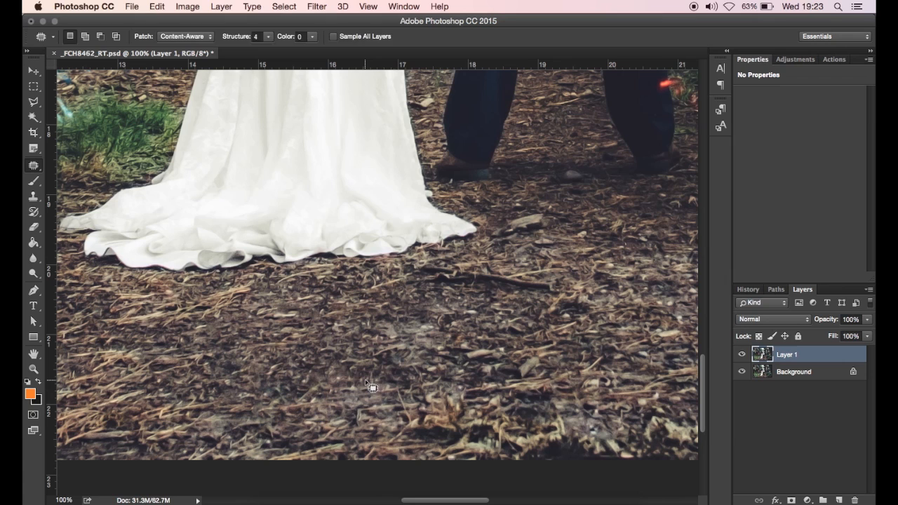
pyautogui.click(33, 165)
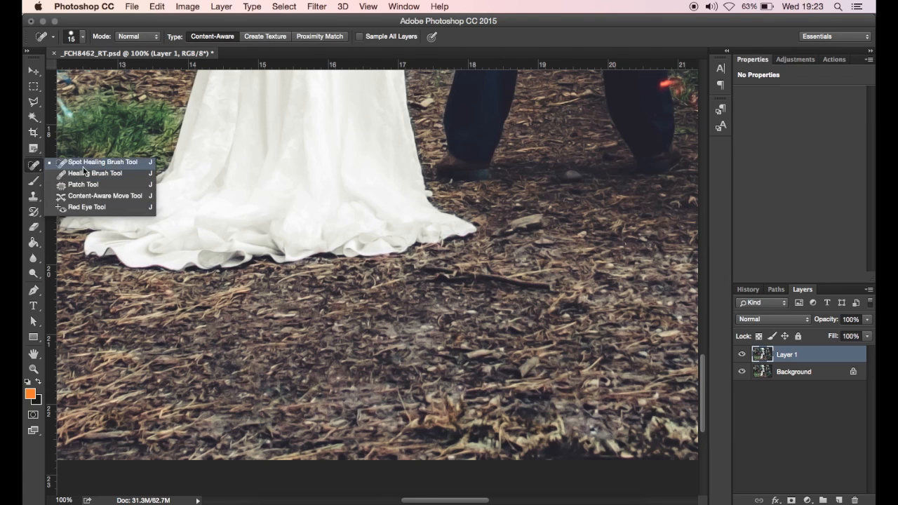
pyautogui.click(102, 162)
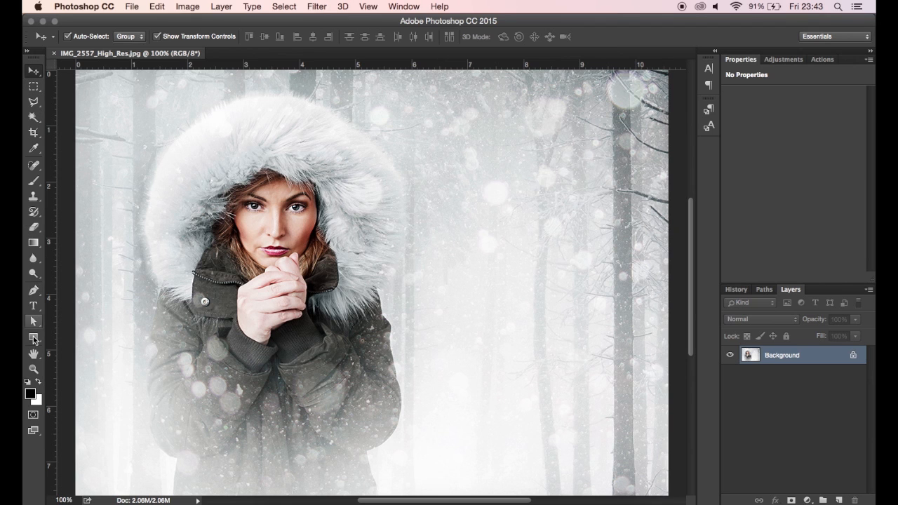
pyautogui.moveTo(35, 200)
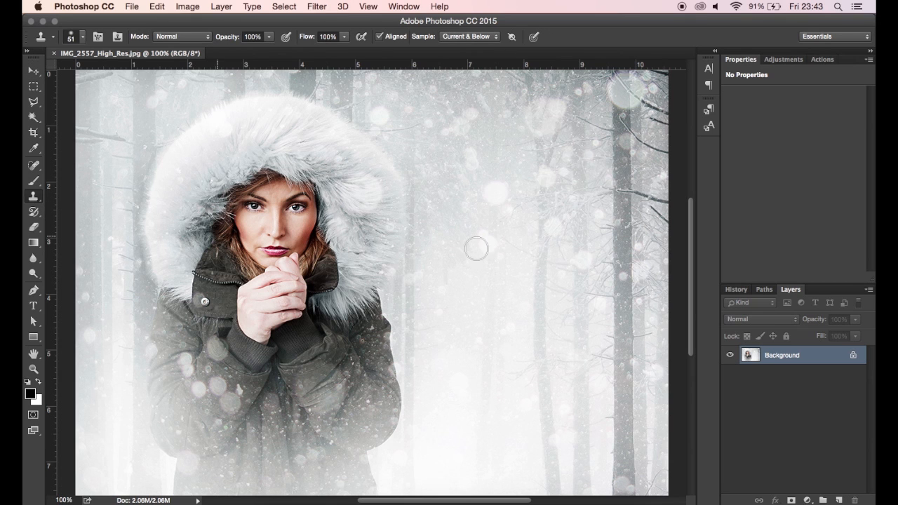
pyautogui.moveTo(523, 251)
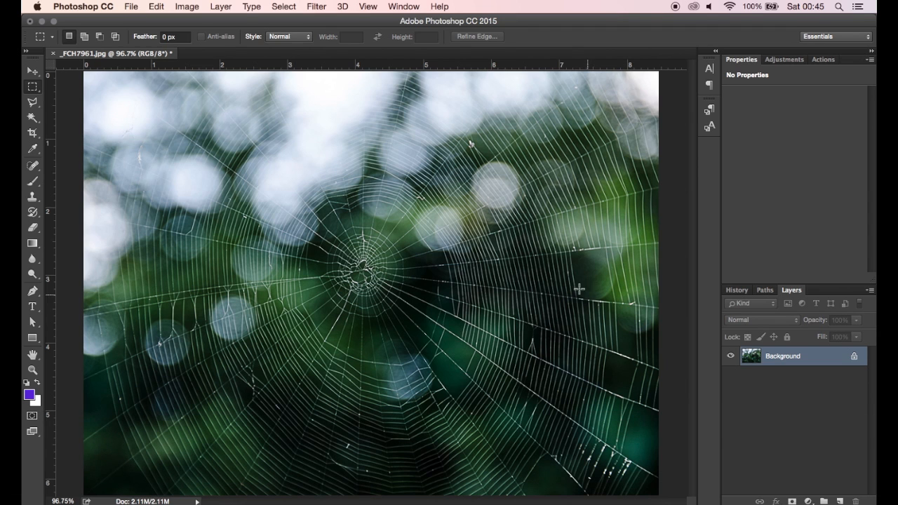
pyautogui.moveTo(253, 361)
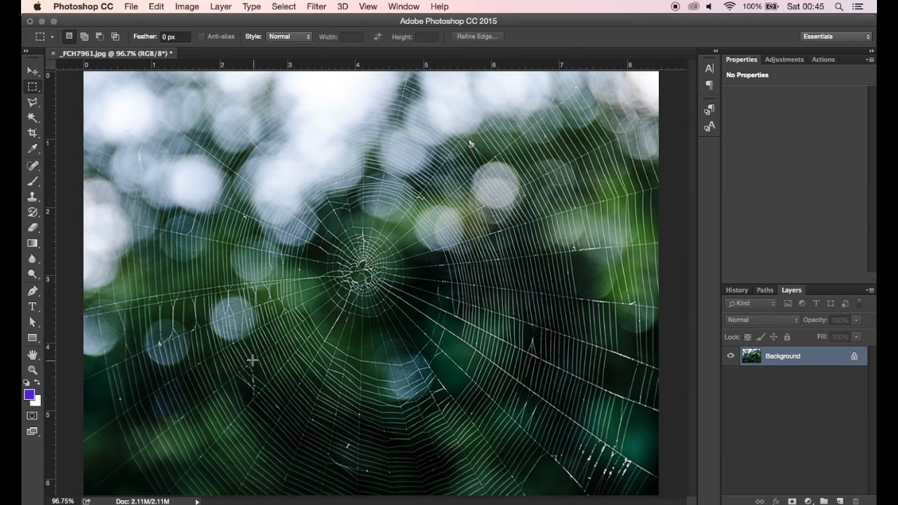
pyautogui.moveTo(586, 358)
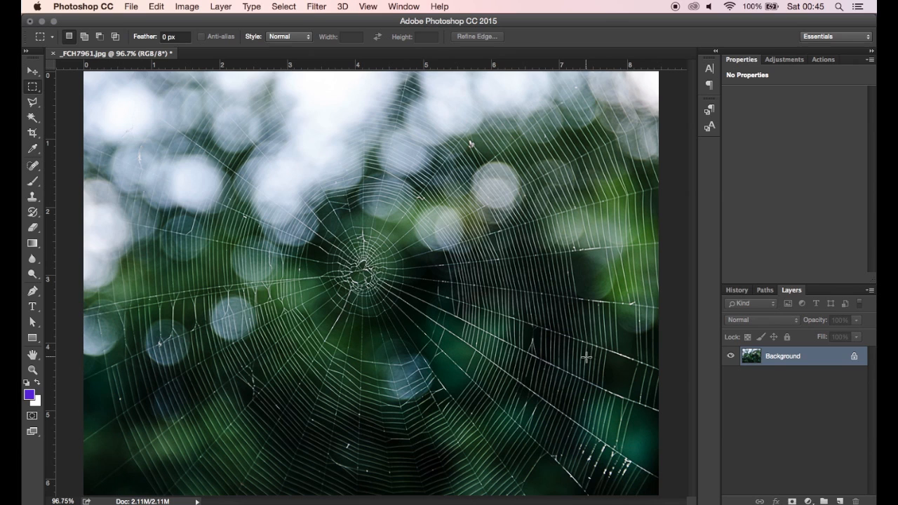
pyautogui.moveTo(622, 256)
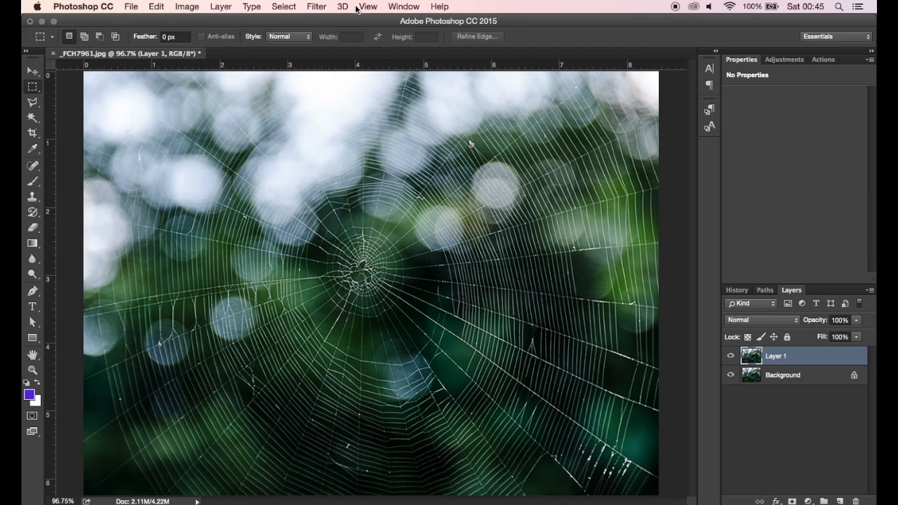
# Bring up the High Pass filter for the duplicated spider web layer at 5-pixel radius
pyautogui.click(315, 6)
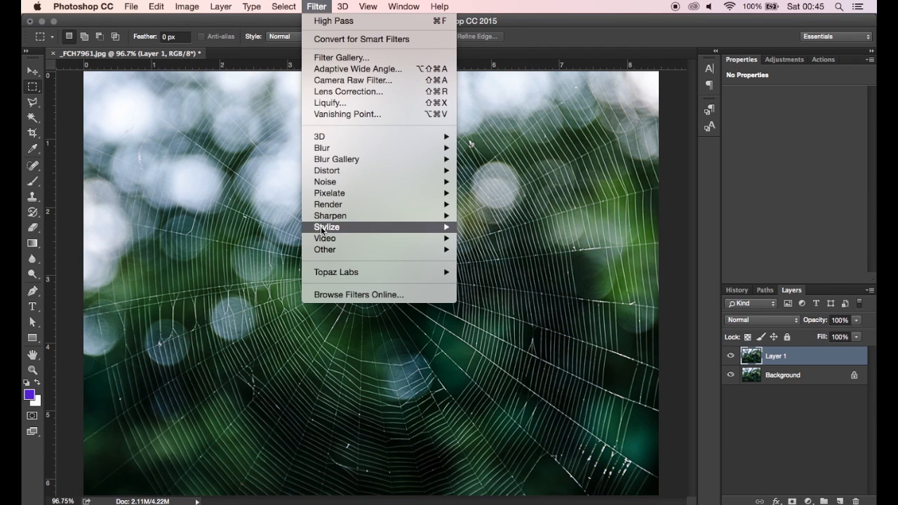
pyautogui.moveTo(325, 249)
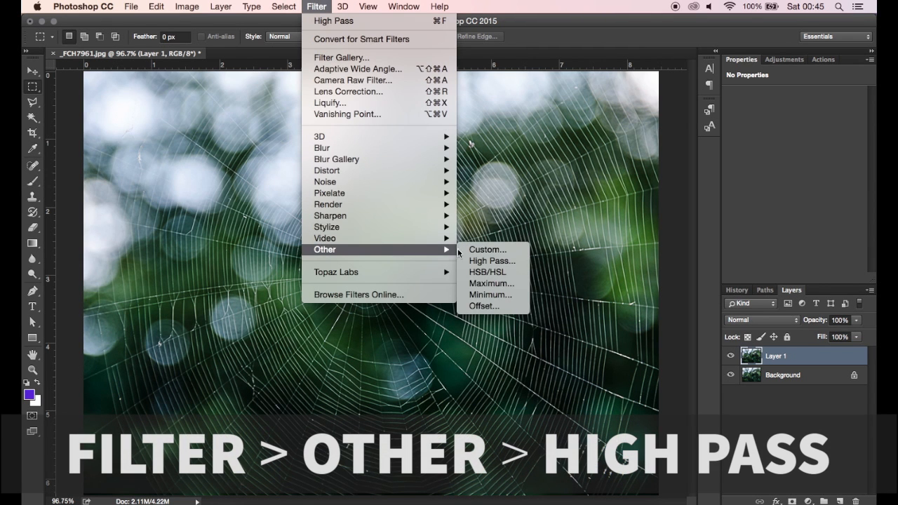
pyautogui.moveTo(492, 261)
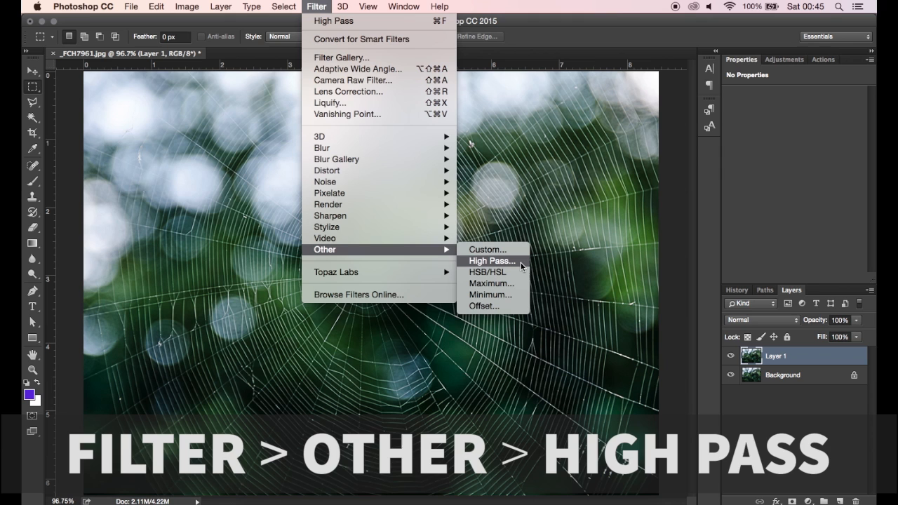
pyautogui.click(492, 260)
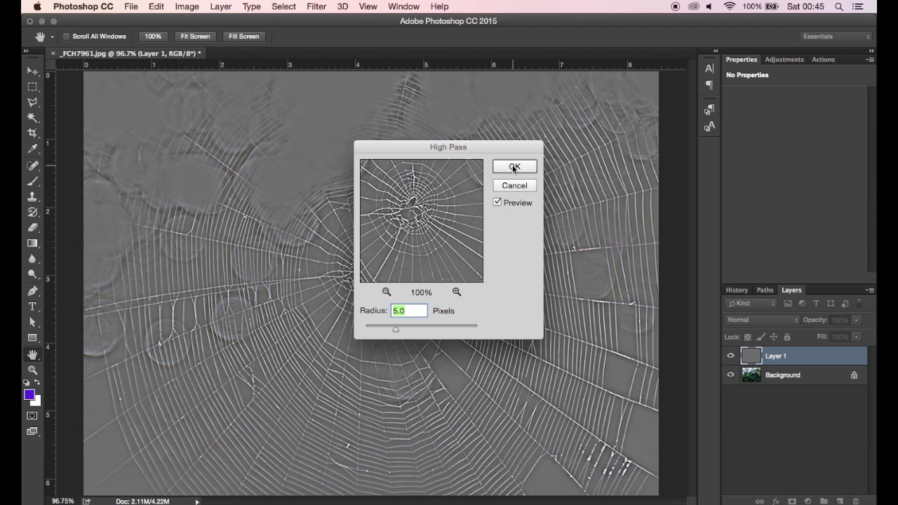
# Apply High Pass, set Layer 1 to Soft Light, and toggle its visibility to compare
pyautogui.click(515, 166)
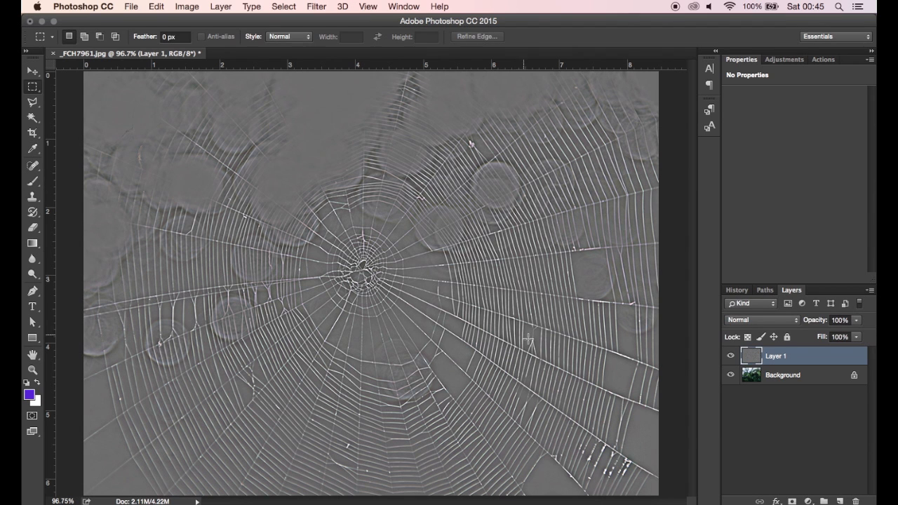
pyautogui.moveTo(695, 361)
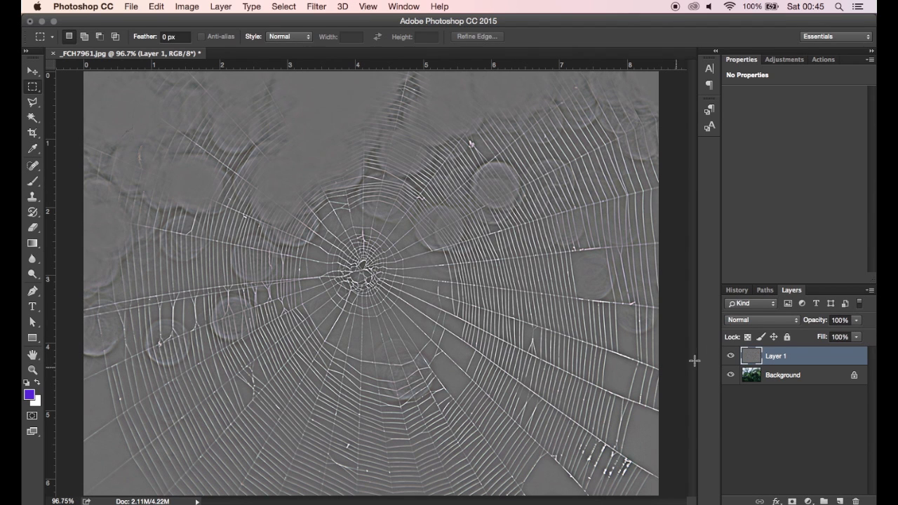
pyautogui.click(761, 320)
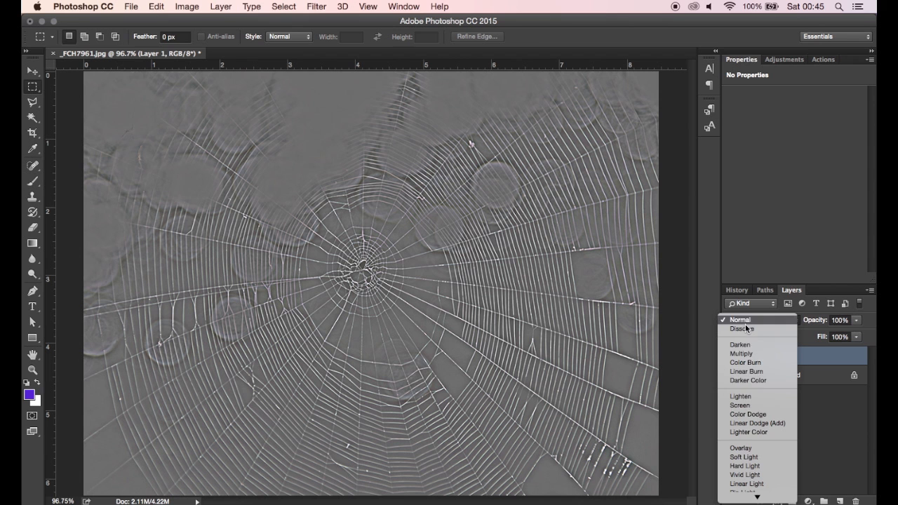
pyautogui.click(744, 457)
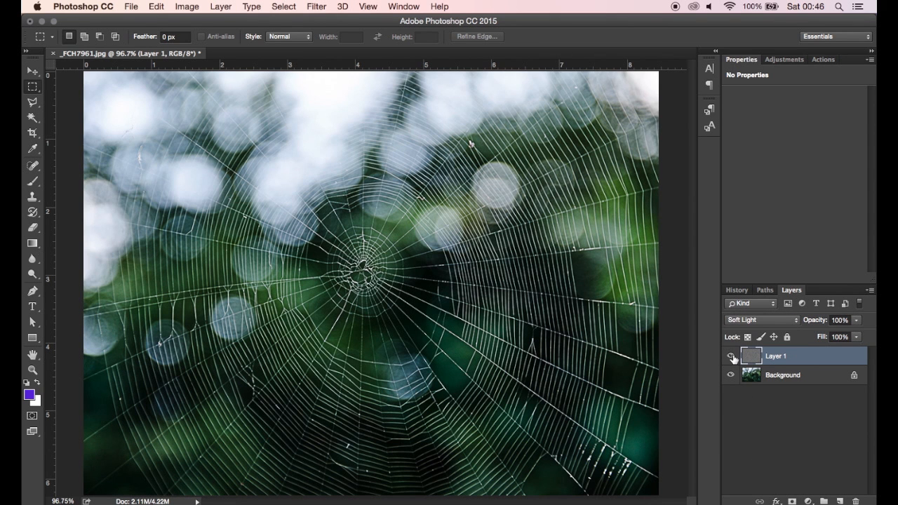
pyautogui.click(730, 356)
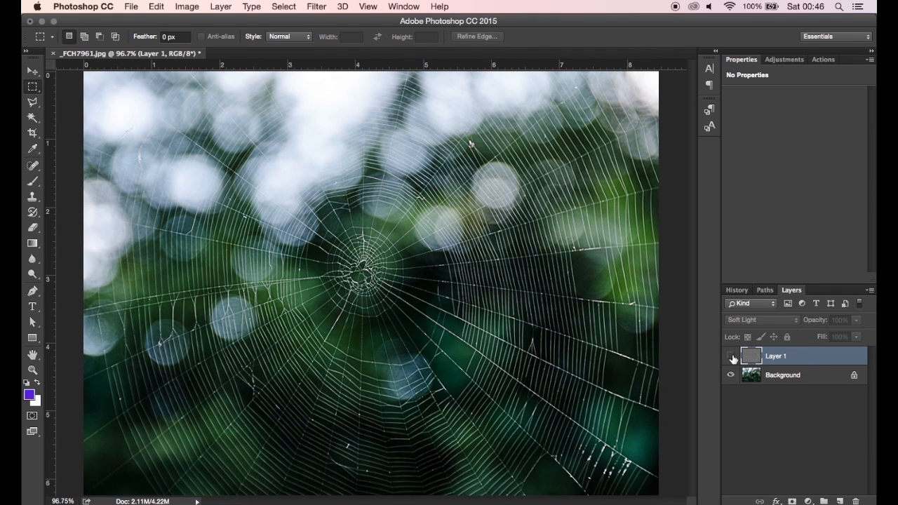
# Change Layer 1's blend mode to Overlay, then to Hard Light
pyautogui.click(758, 320)
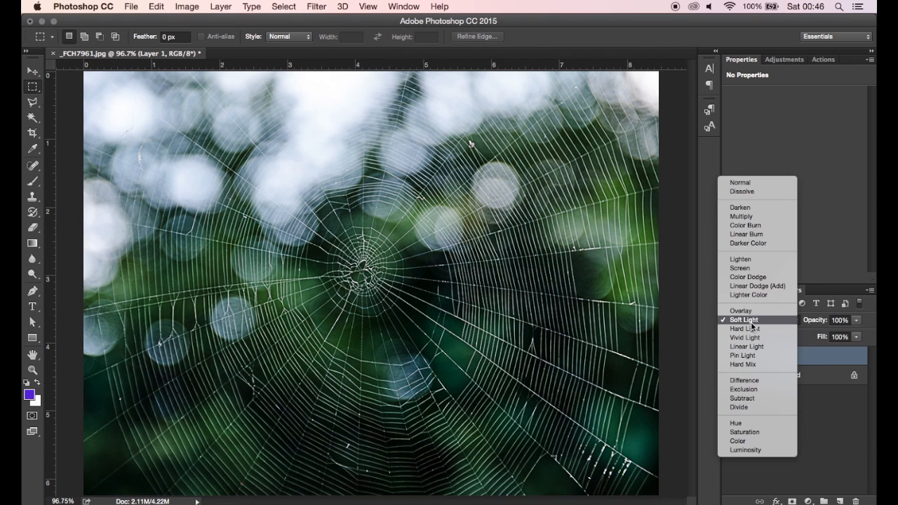
pyautogui.click(740, 311)
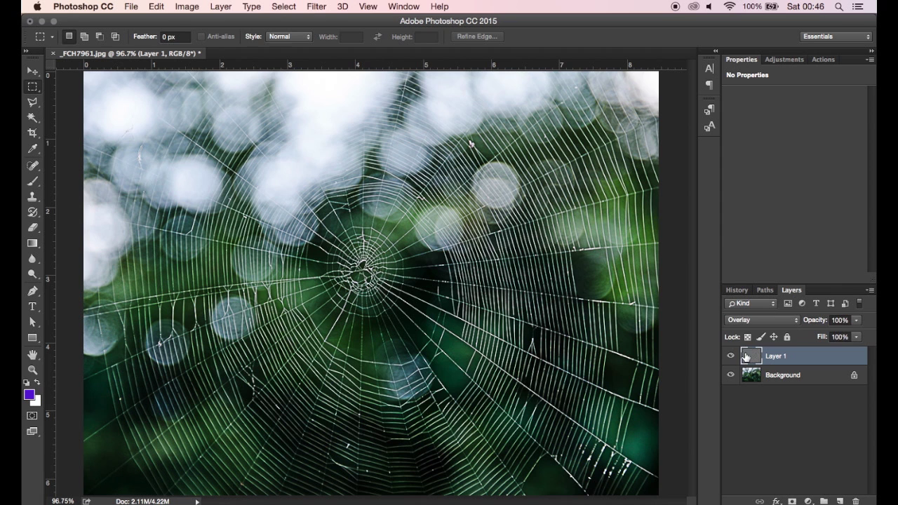
pyautogui.click(731, 356)
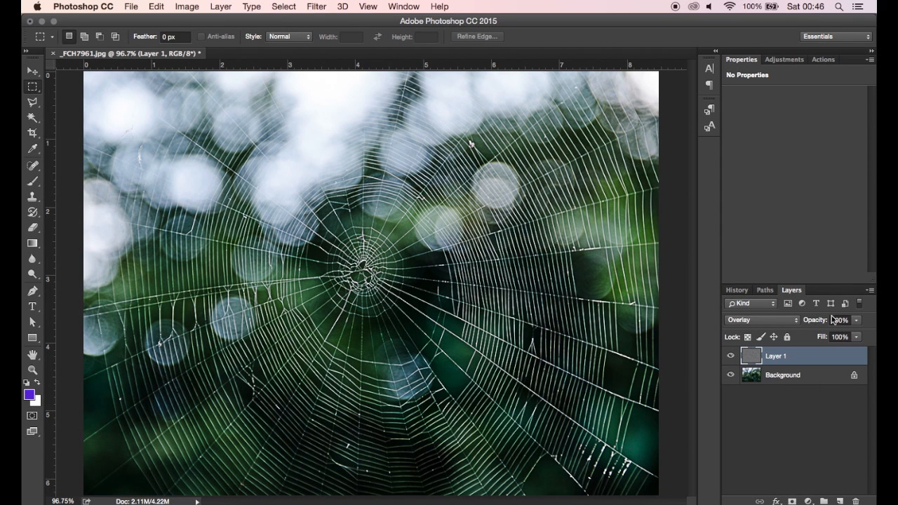
pyautogui.click(762, 320)
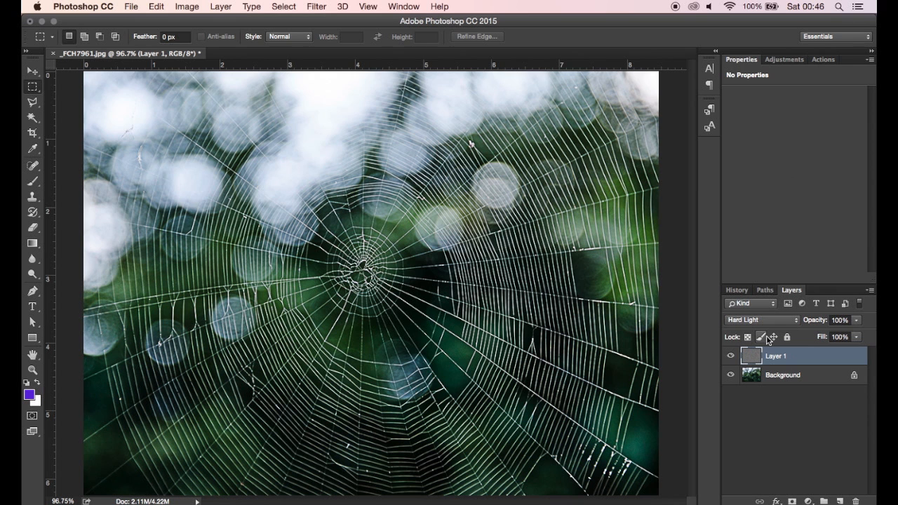
pyautogui.moveTo(825, 351)
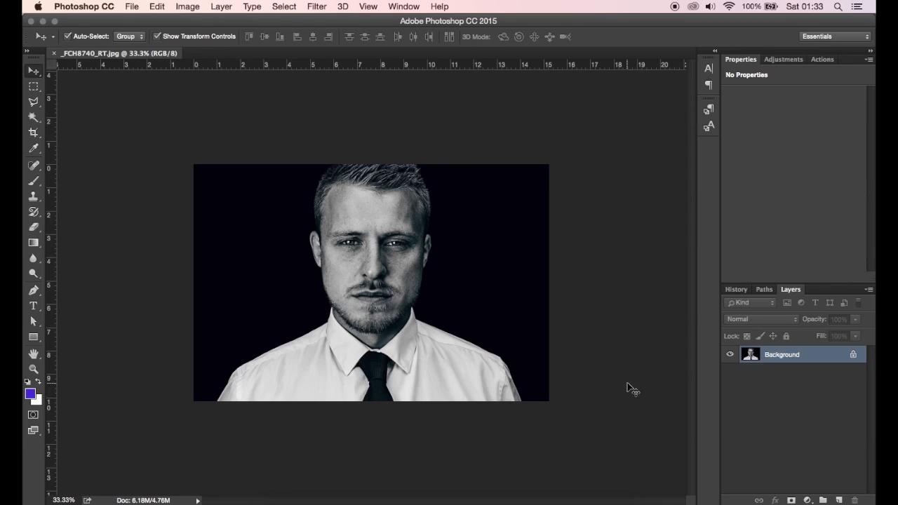
# Zoom the portrait to 100% actual pixels with Cmd+1, then fit it with Cmd+0
pyautogui.press('cmd+1')
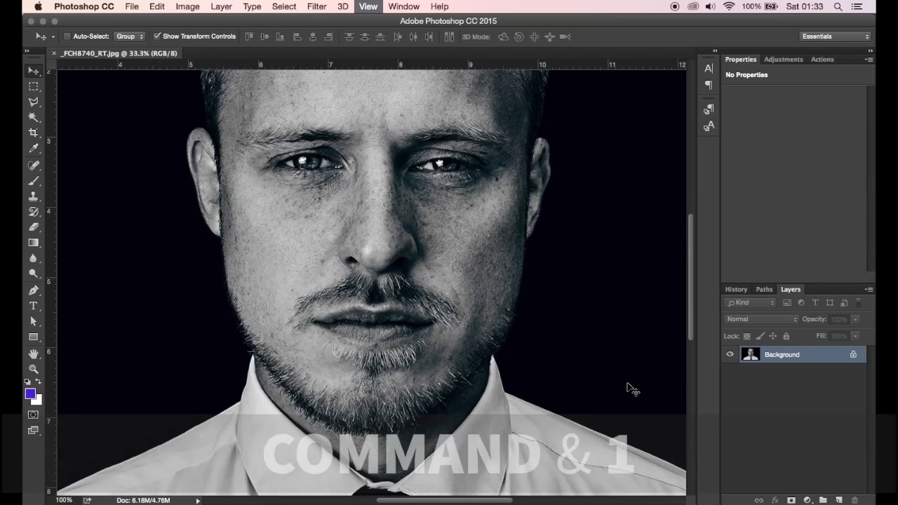
pyautogui.press('cmd+1')
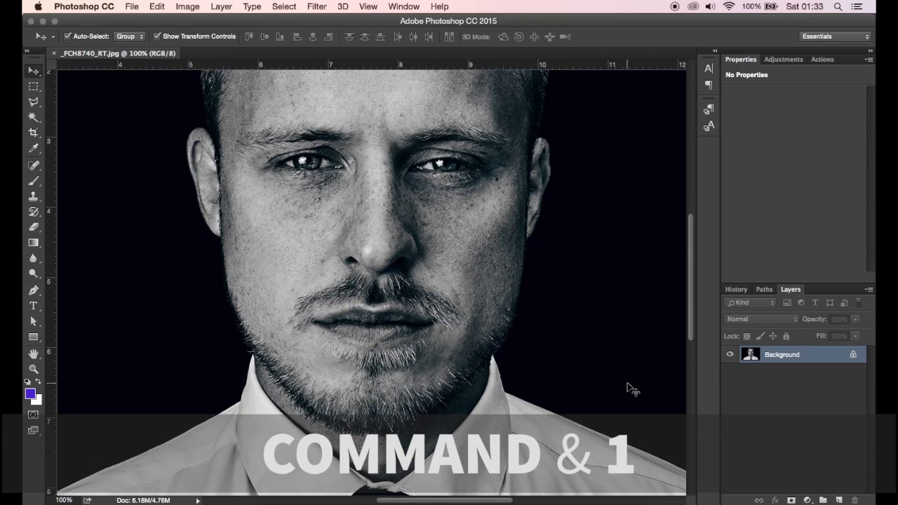
pyautogui.press('cmd+1')
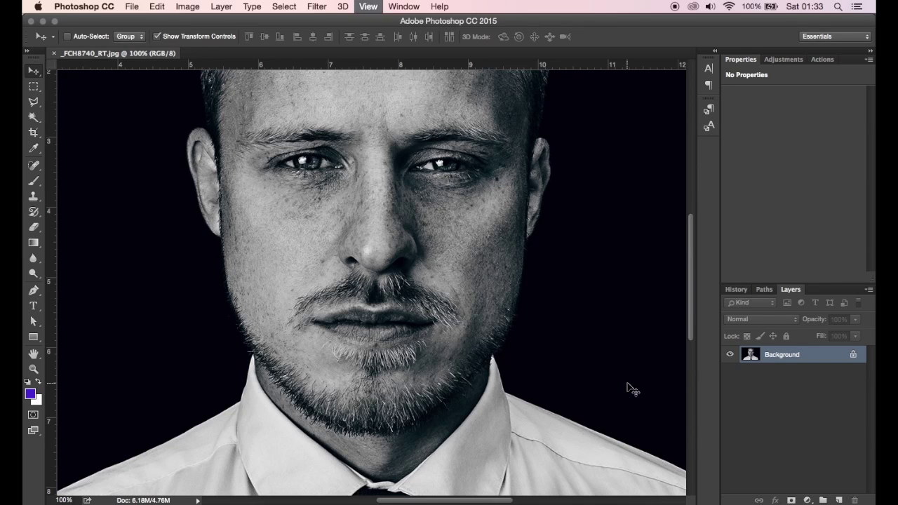
pyautogui.press('cmd+0')
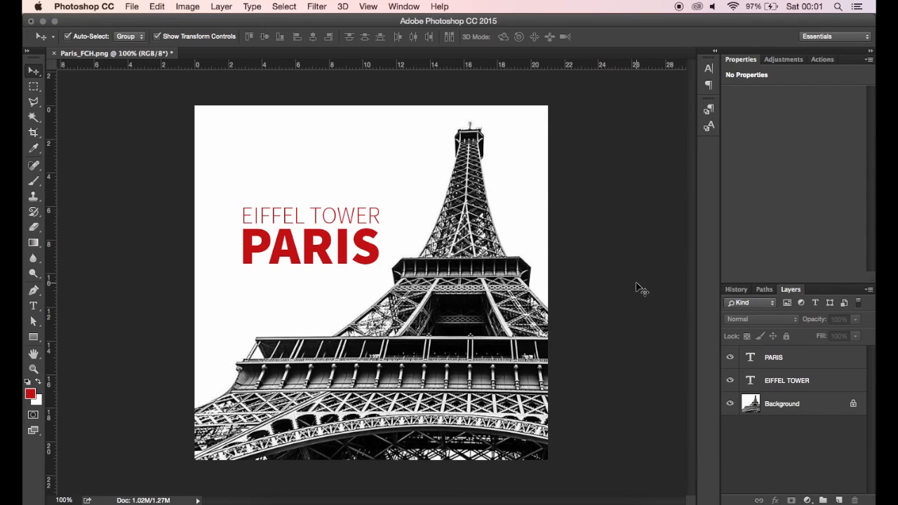
pyautogui.moveTo(280, 217)
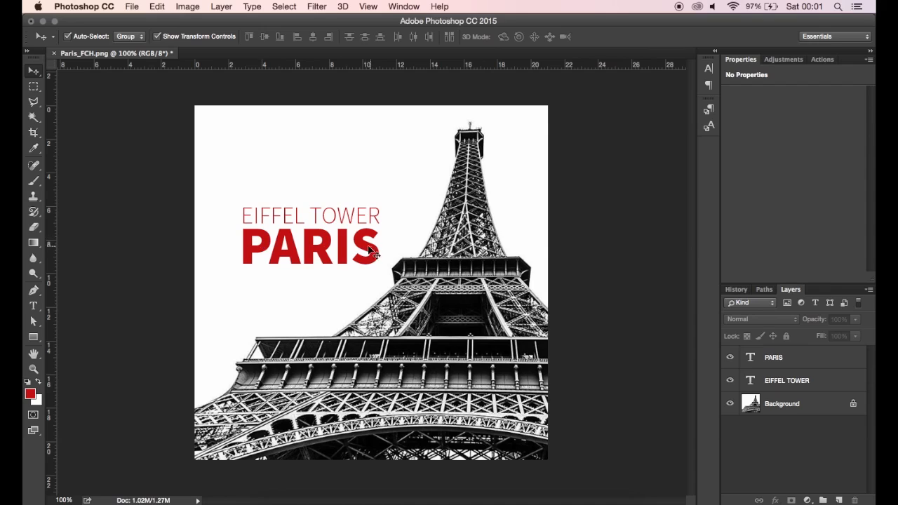
pyautogui.moveTo(382, 254)
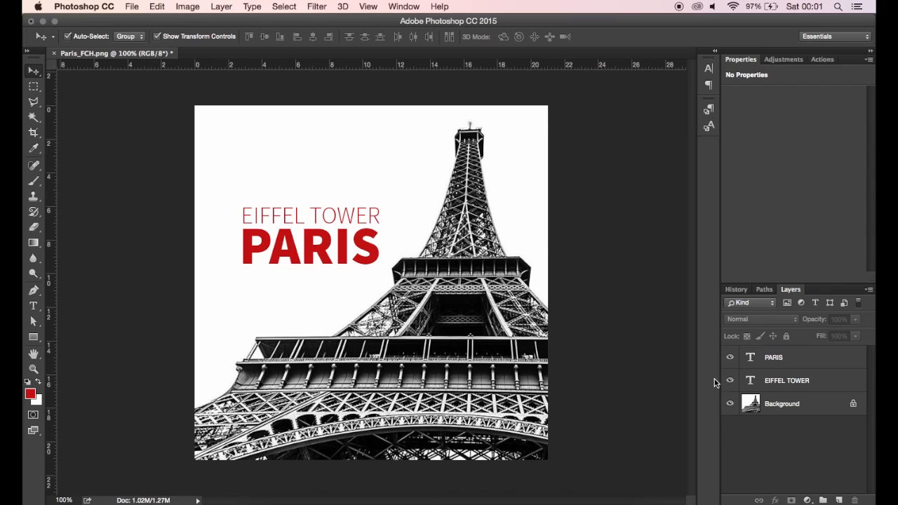
# Preview PARIS in alternative fonts like Source Sans Pro Italic and Snell Roundhand Regular
pyautogui.doubleClick(310, 247)
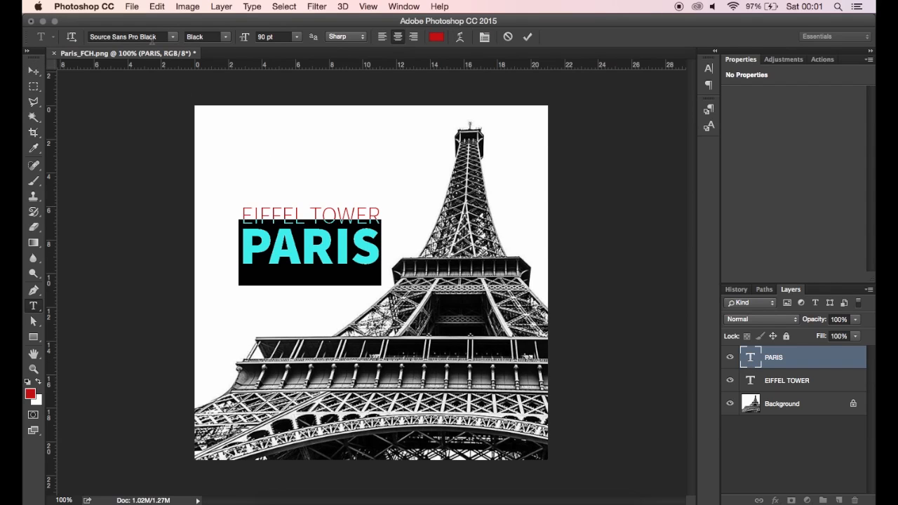
pyautogui.tripleClick(130, 37)
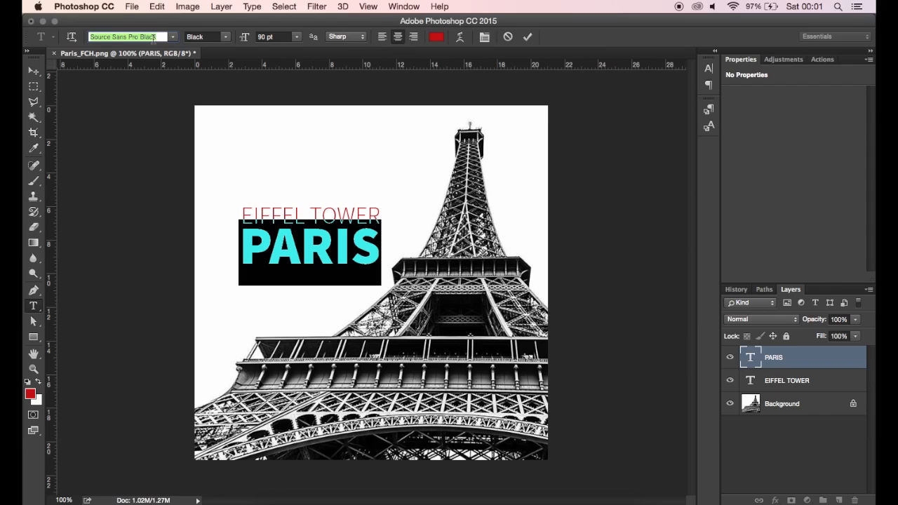
pyautogui.click(204, 37)
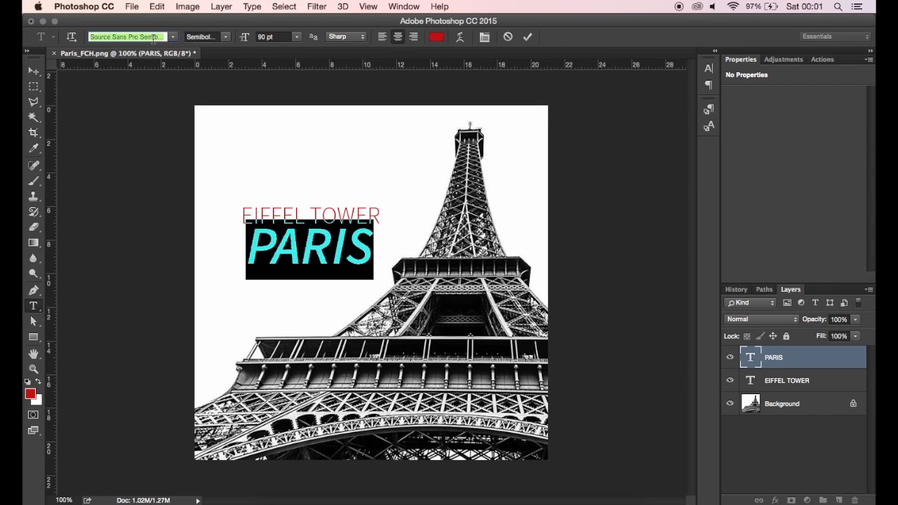
pyautogui.click(204, 37)
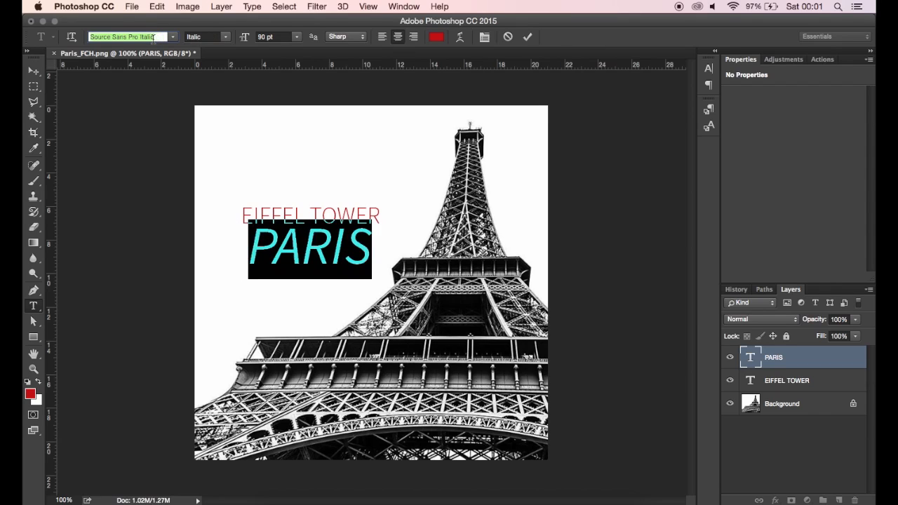
pyautogui.click(204, 37)
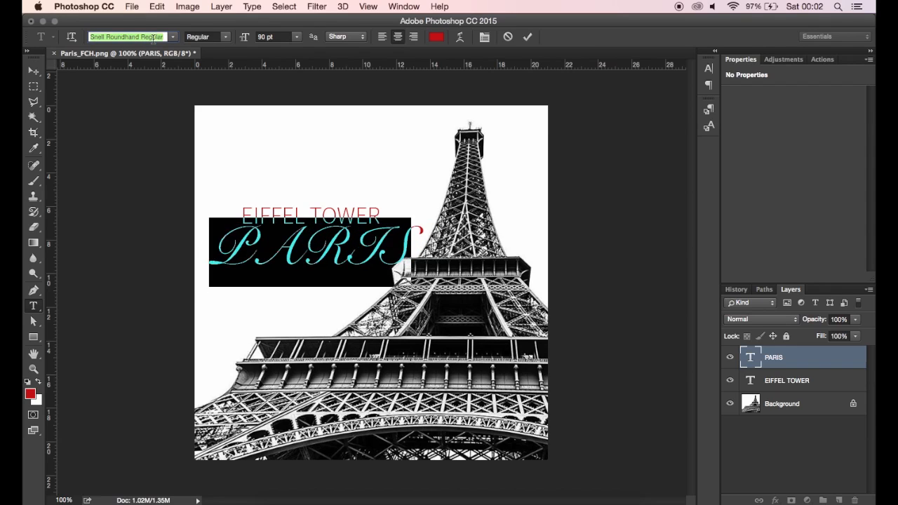
pyautogui.click(130, 36)
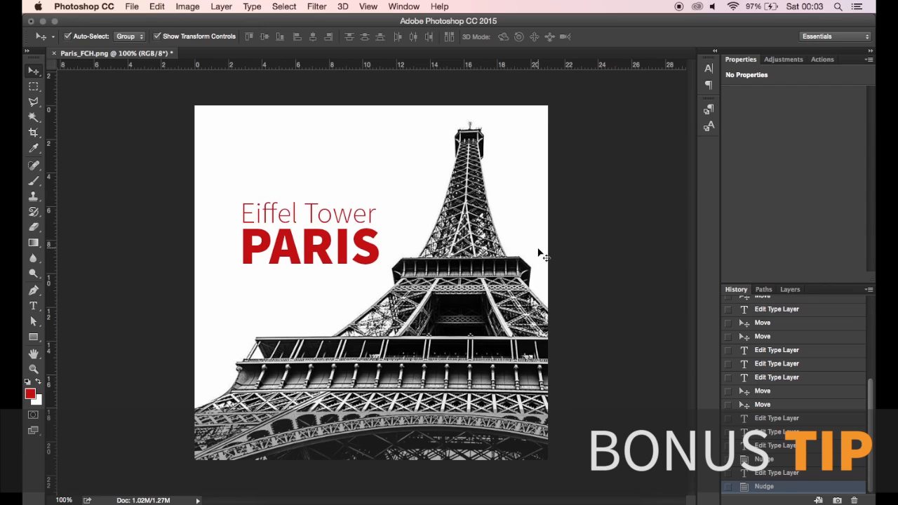
pyautogui.moveTo(340, 218)
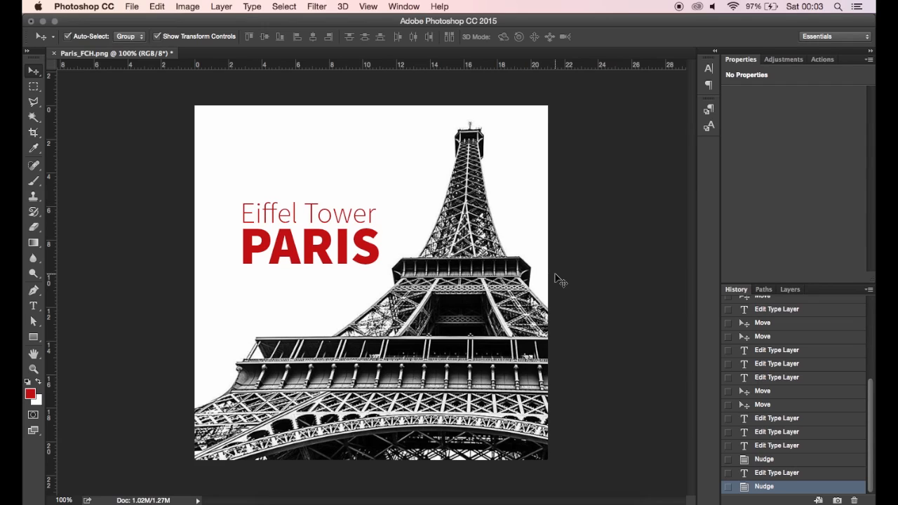
pyautogui.moveTo(390, 215)
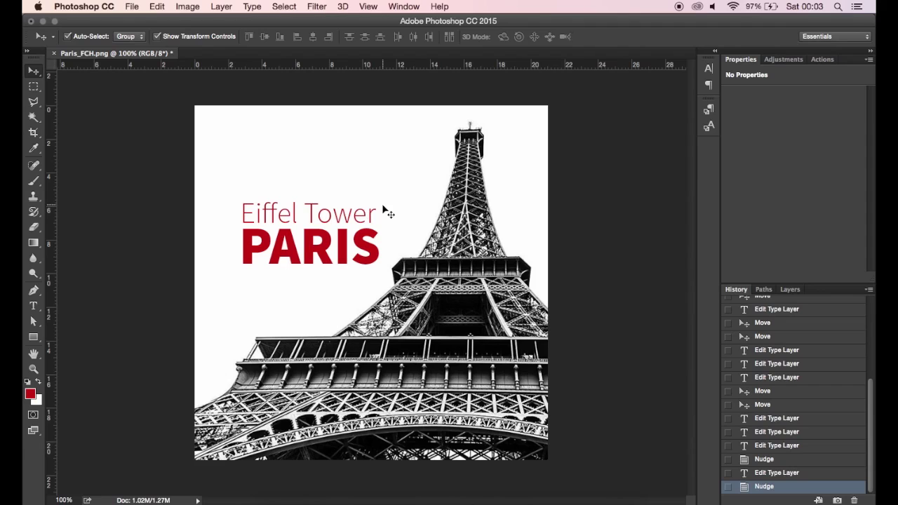
# Switch from the History panel back to the Layers panel
pyautogui.click(791, 290)
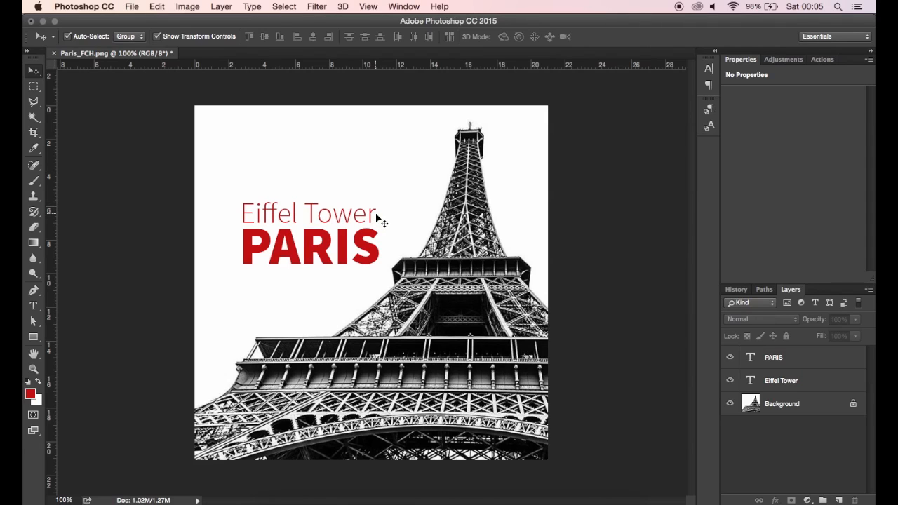
# Show the Character panel and apply All Caps to the 'Eiffel Tower' text layer
pyautogui.click(404, 7)
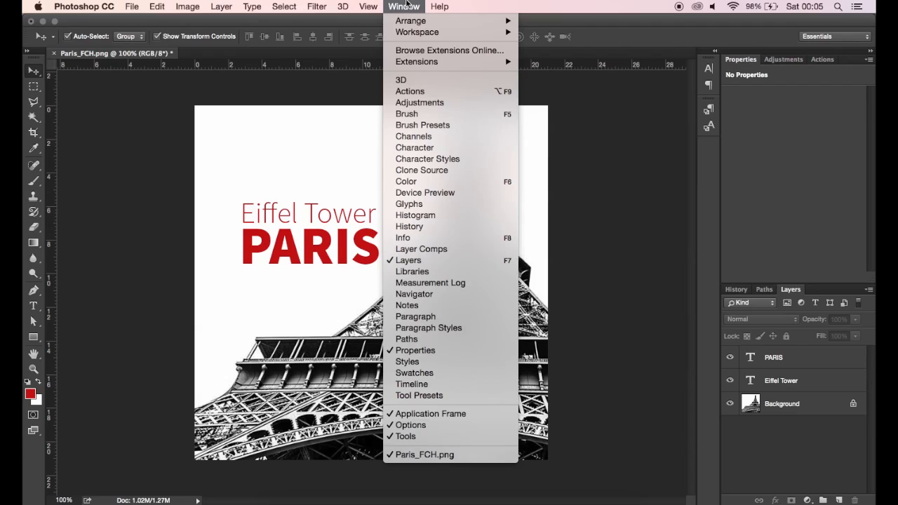
pyautogui.click(415, 147)
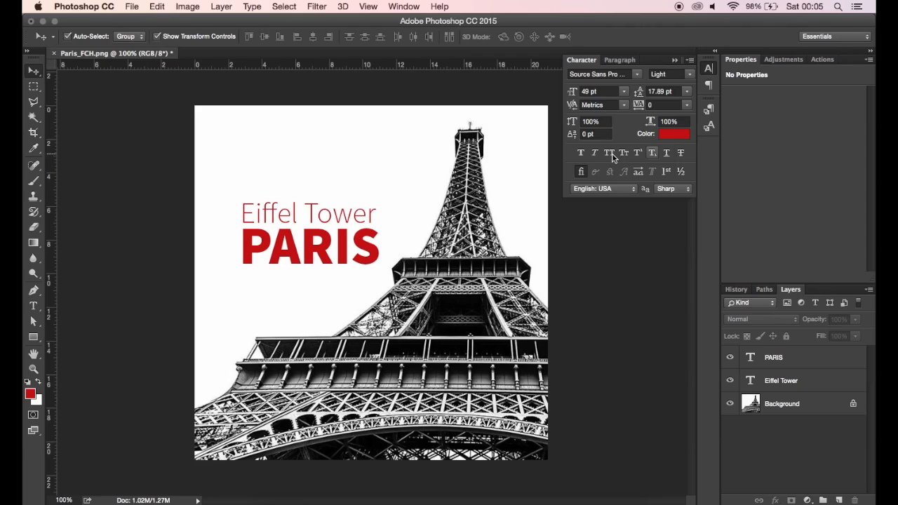
pyautogui.moveTo(609, 152)
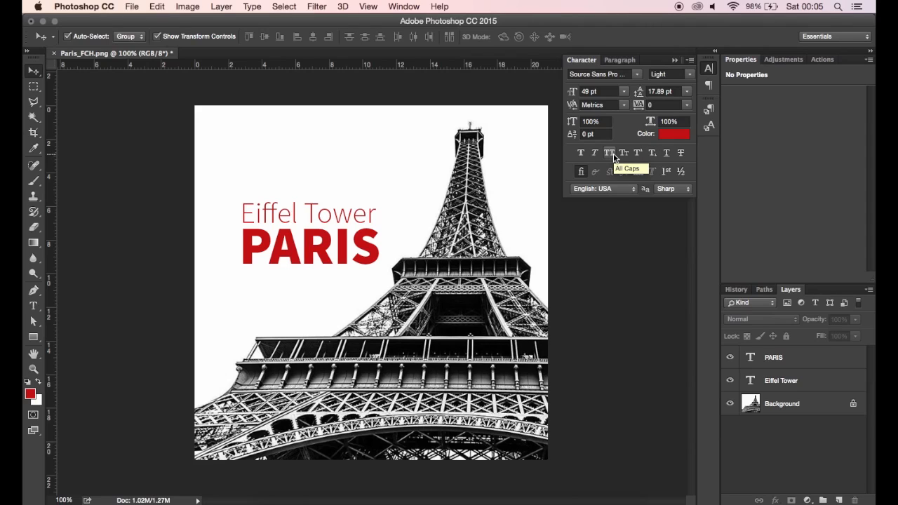
pyautogui.moveTo(754, 384)
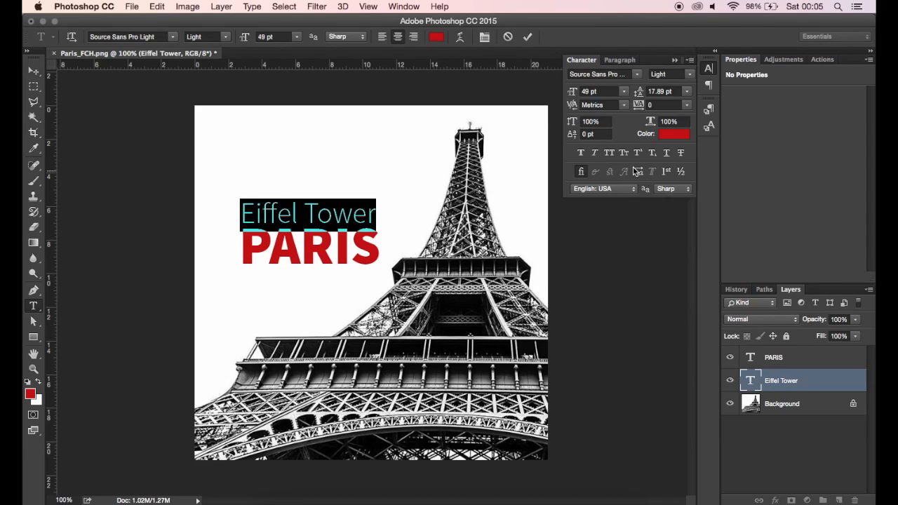
pyautogui.click(609, 153)
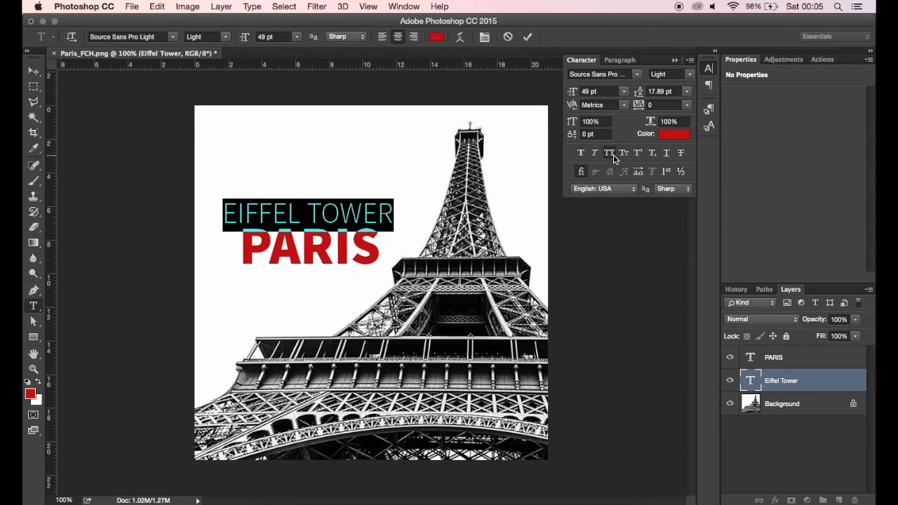